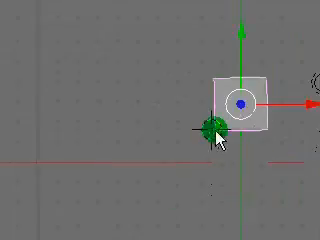
Erase the selected object, confirming the deletion in the OK? popup.
left_click_drag(230, 110, 180, 130)
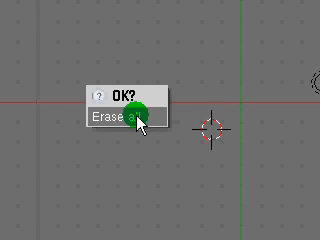
left_click(124, 116)
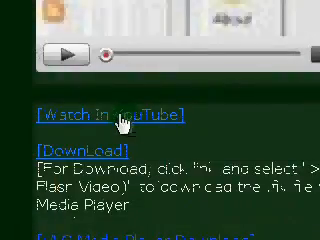
Scroll the tutorial post down to the Windowblinds 6, MAC OS X Wallpaper and Rocketdock download links.
scroll("down", 3)
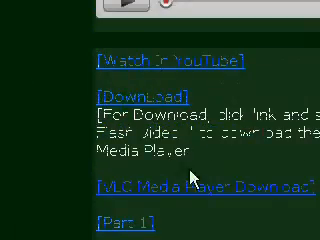
scroll("down", 3)
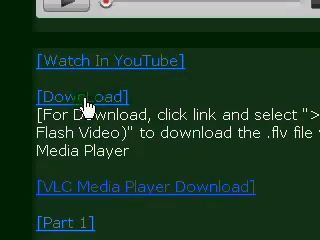
scroll("down", 3)
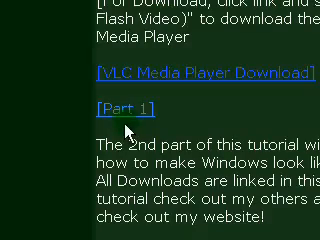
scroll("down", 3)
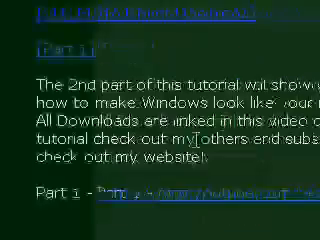
scroll("down", 3)
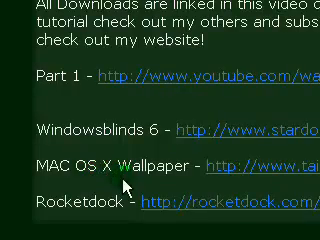
scroll("down", 3)
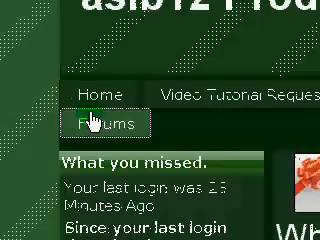
Browse the forum index through the Programming Language Discussion boards: Python, C, Java, Ruby.
left_click(88, 122)
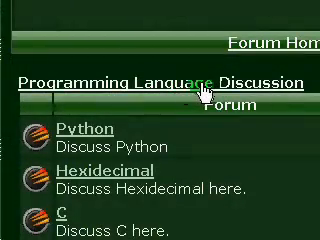
scroll("down", 3)
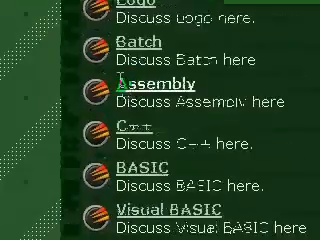
scroll("down", 3)
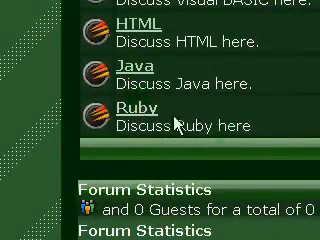
scroll("down", 3)
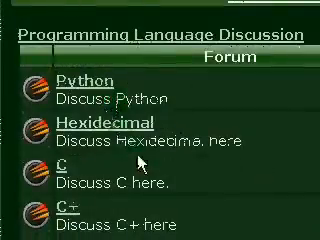
scroll("down", 3)
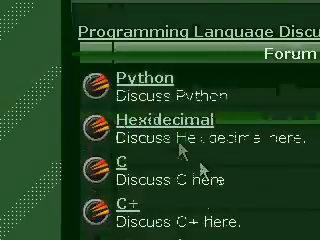
scroll("down", 3)
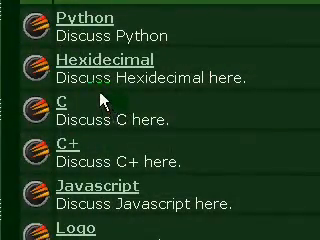
scroll("up", 3)
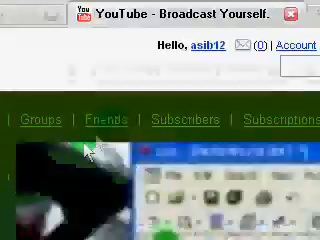
Scroll the asib12 channel page down to its Videos section of ten uploads.
scroll("down", 3)
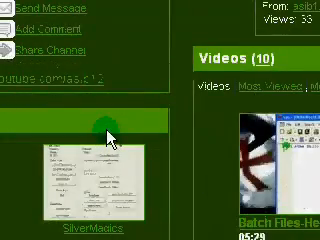
scroll("down", 3)
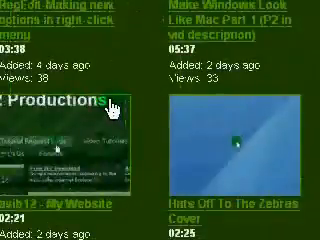